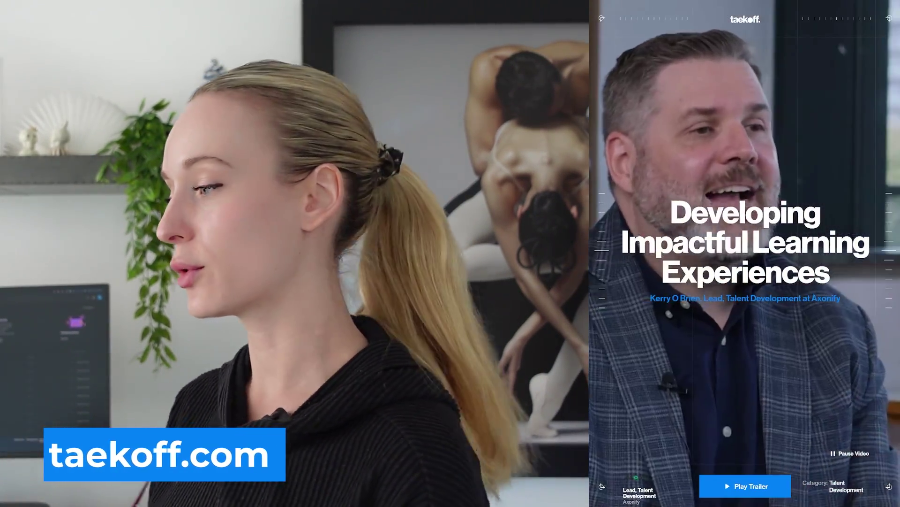
scroll("down", 3)
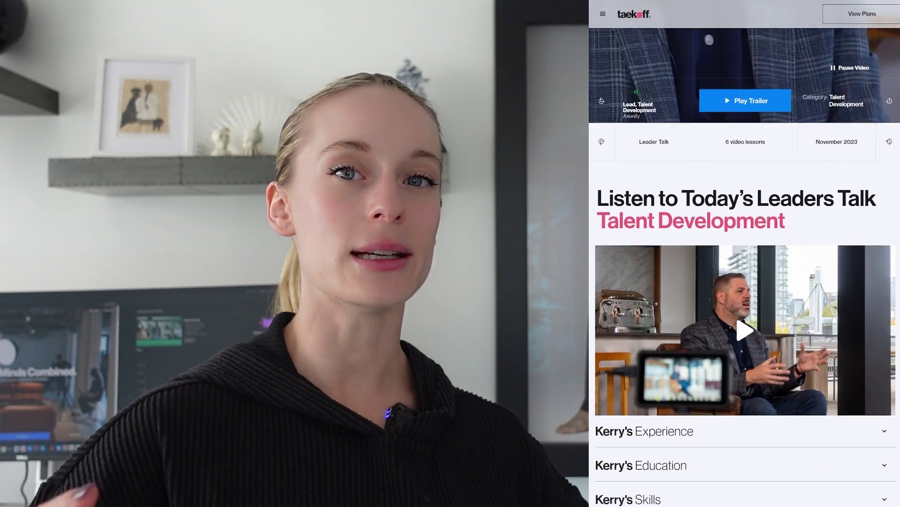